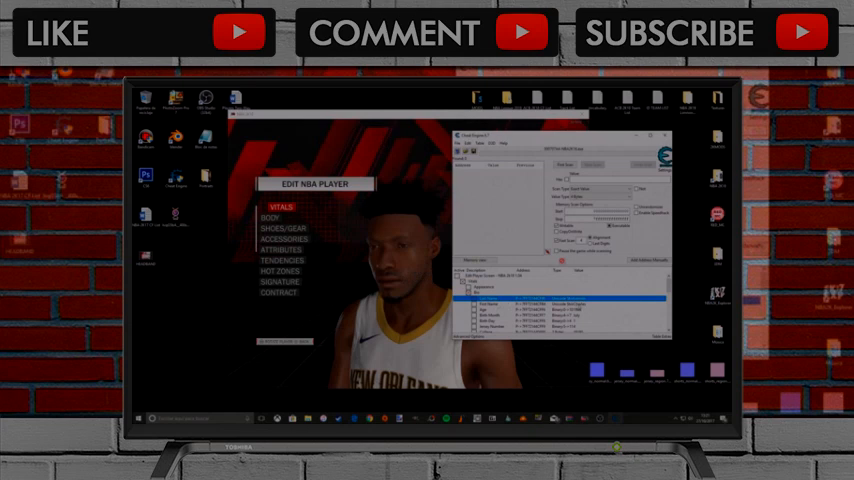
Step: Open the Change Value dialog for a player Vitals entry in the cheat table
double_click(485, 302)
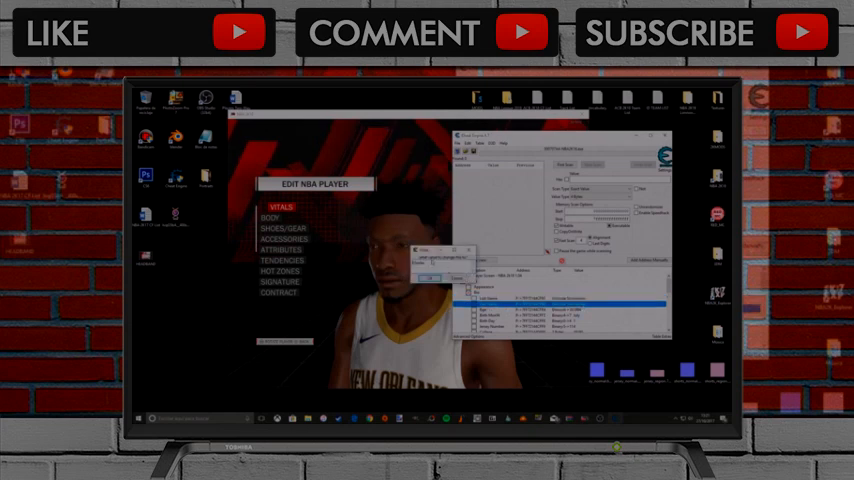